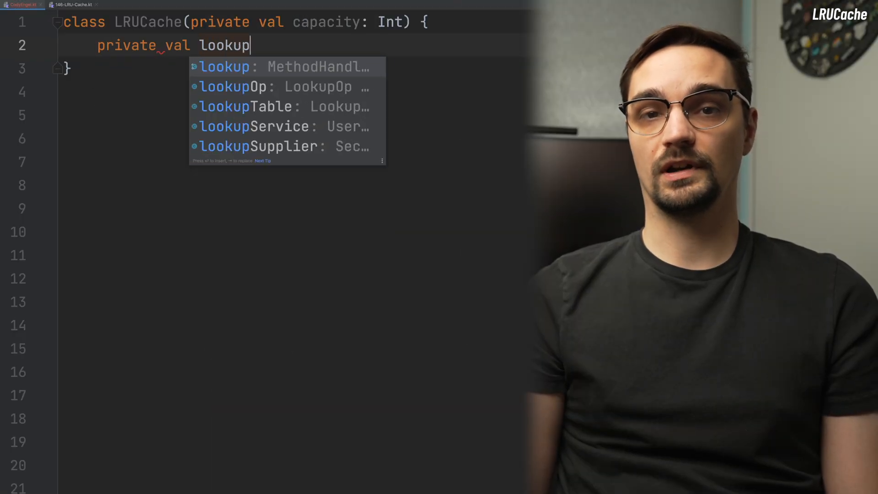
text(= HashMap<Int, Node>()
text(private val doublyLinke)
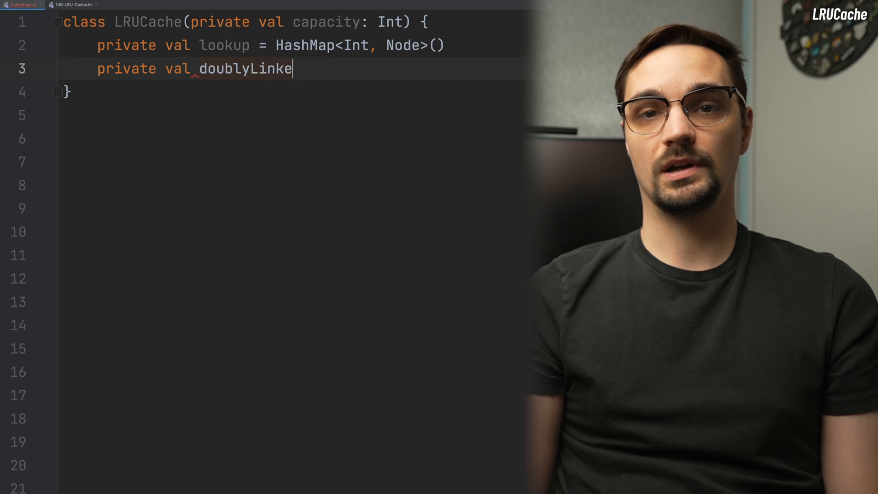
text(dList = DoublyLinkedList)
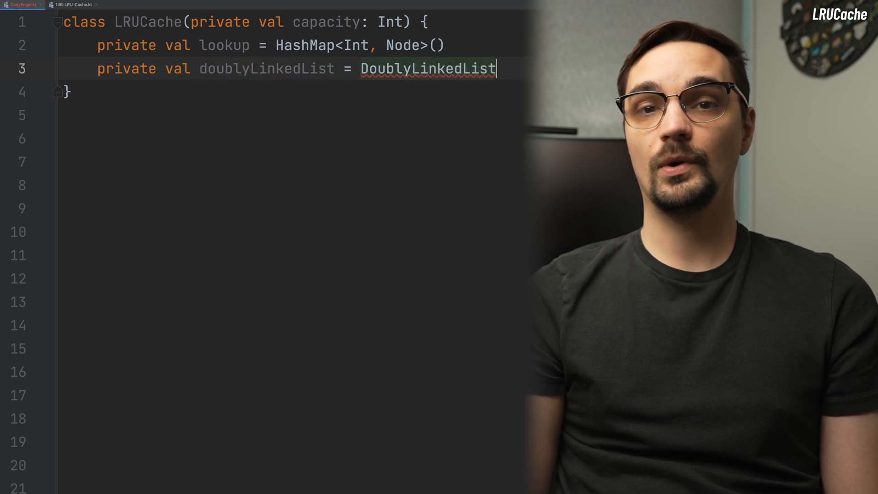